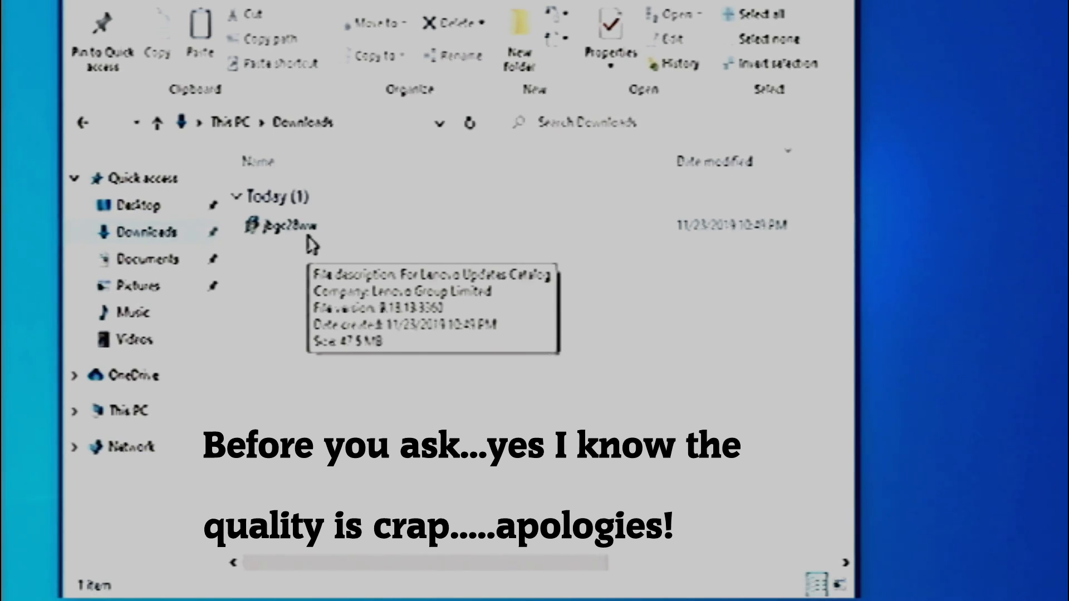
pyautogui.moveTo(304, 274)
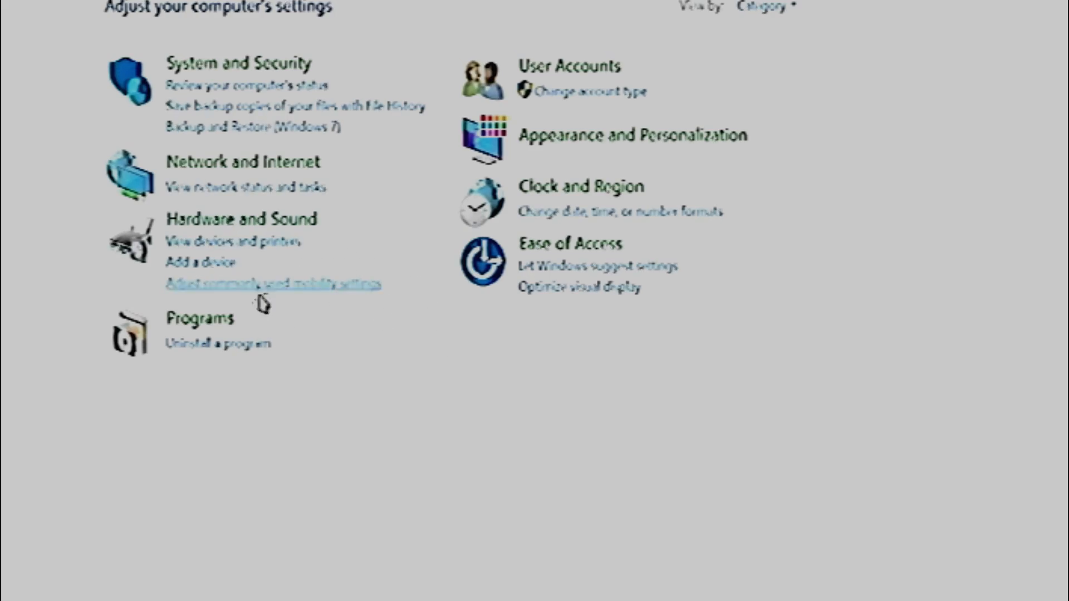
# Select the Synaptics Pointing Device Driver in the installed programs list for removal.
pyautogui.click(216, 343)
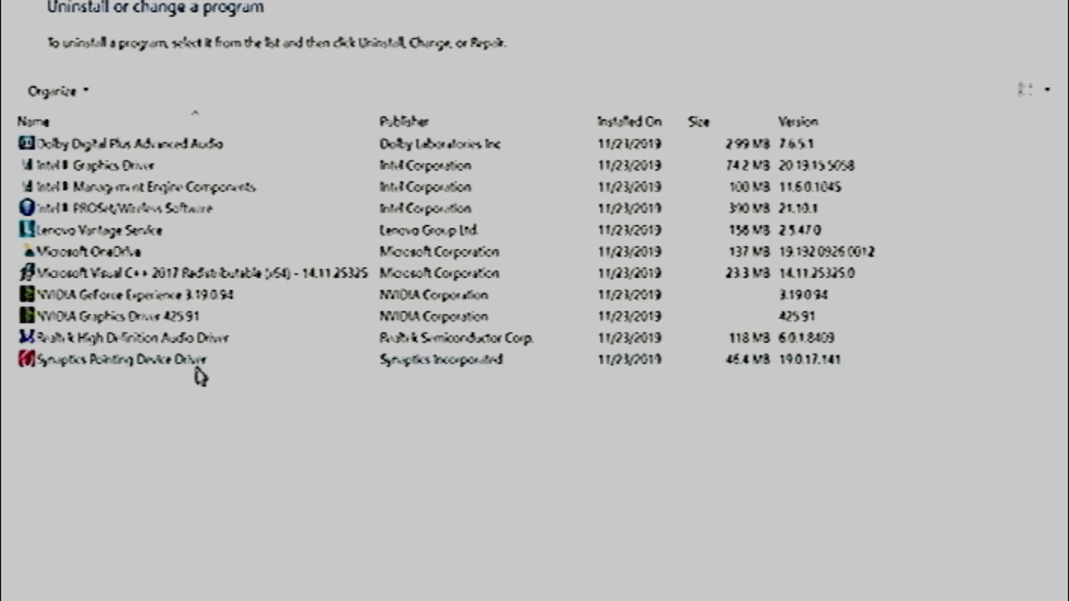
pyautogui.click(123, 358)
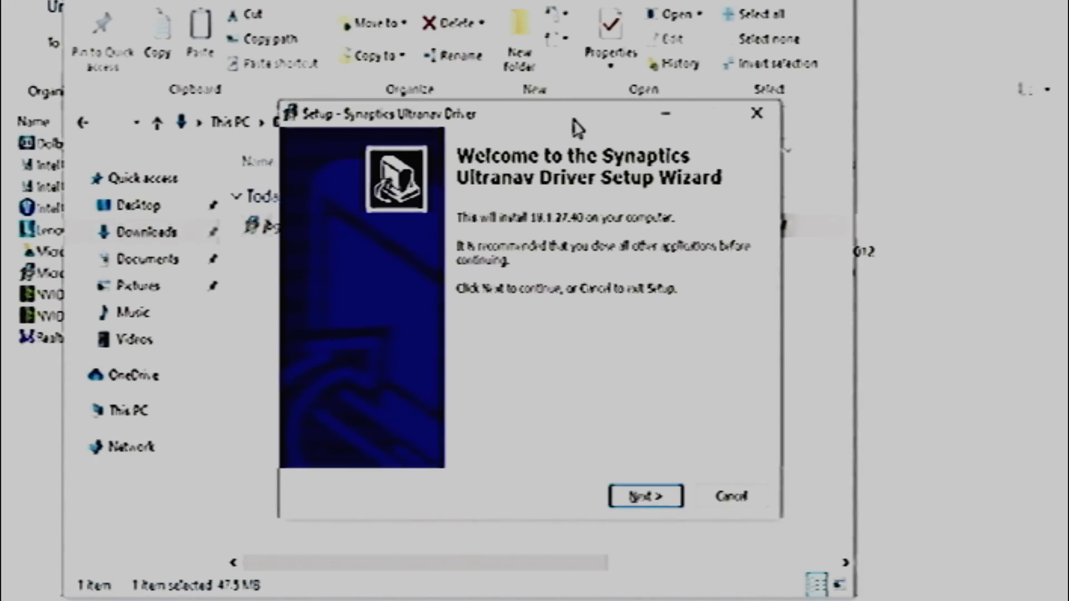
# Unpack the UltraNav driver into the default destination folder.
pyautogui.click(646, 495)
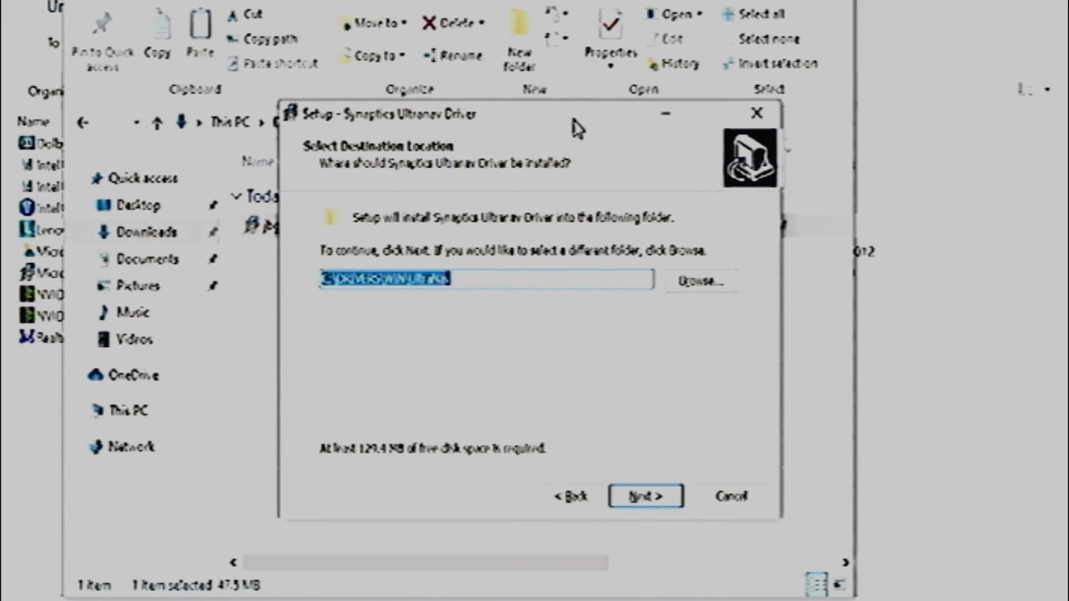
pyautogui.click(645, 495)
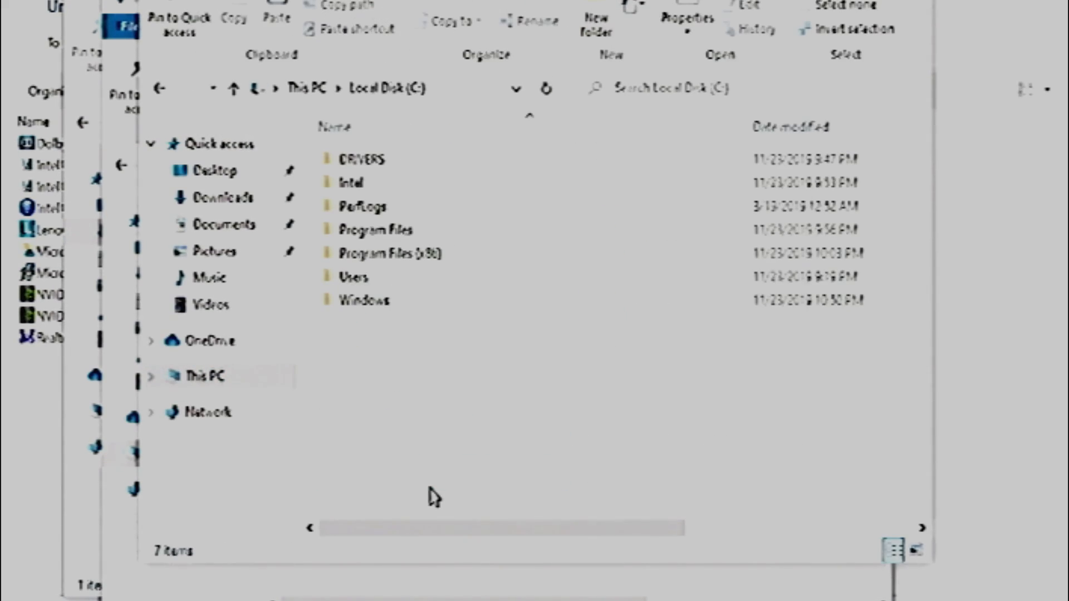
# Open SynPD.inf from C:\DRIVERS\WIN\UltraNav\WinWDF for editing.
pyautogui.click(362, 161)
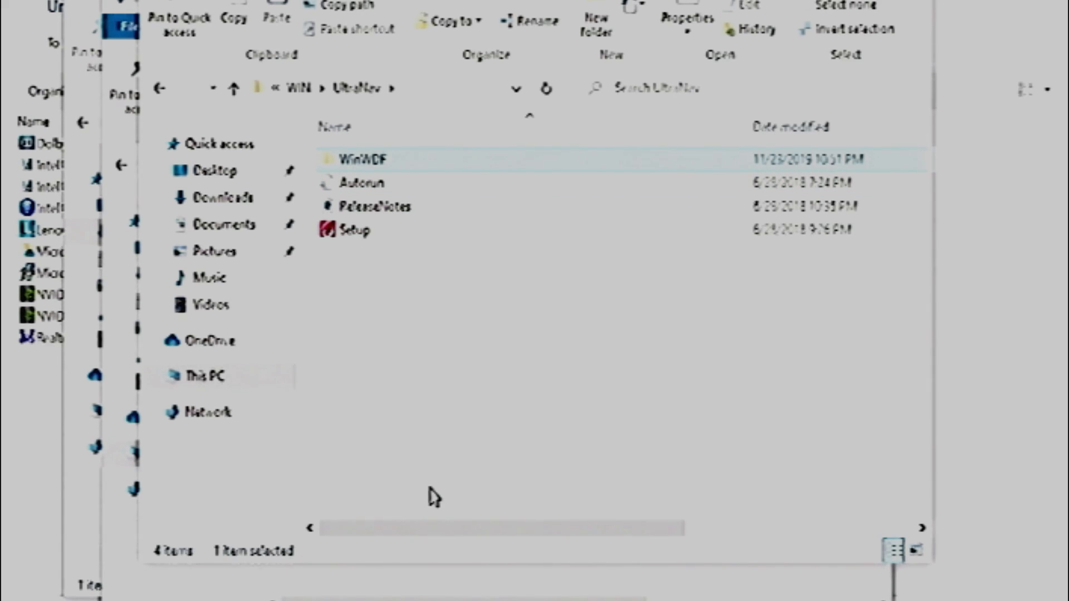
pyautogui.doubleClick(360, 159)
pyautogui.write('synpd')
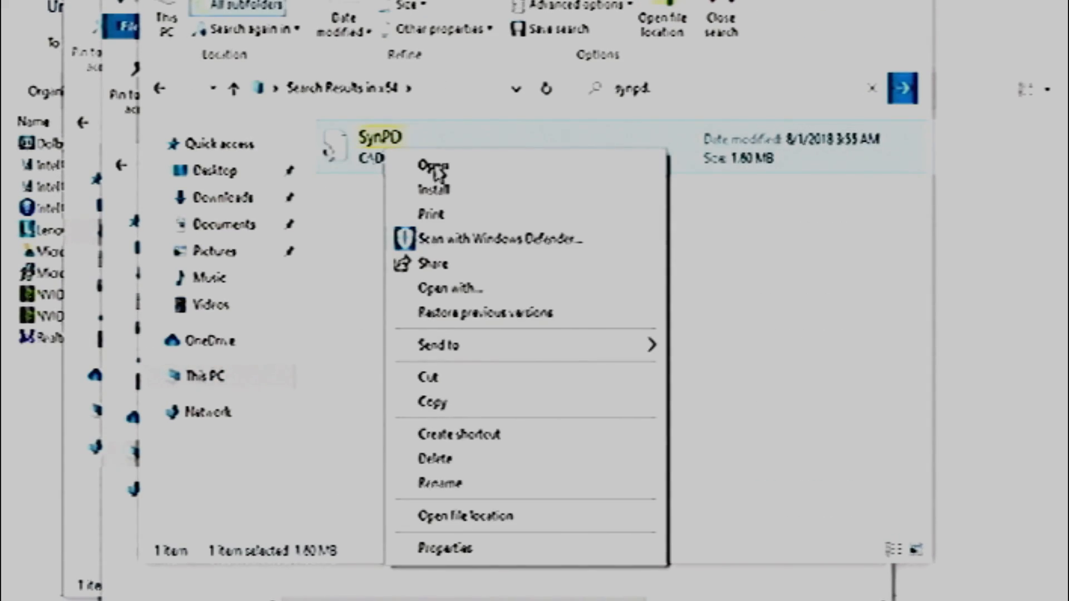
pyautogui.click(429, 167)
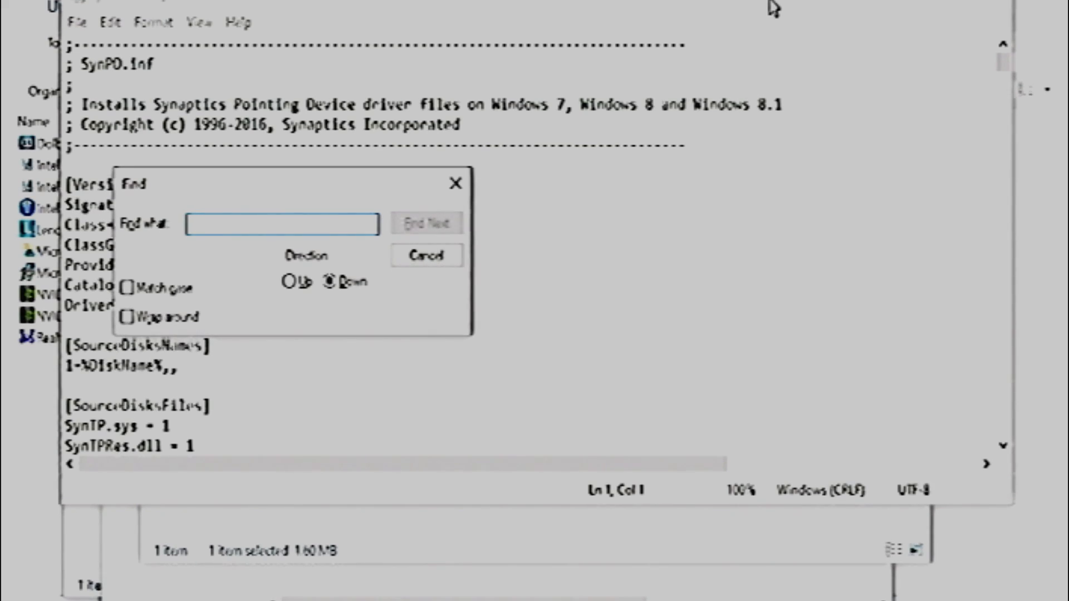
# Remove the LEN0036 line and replace the LEN200E hardware ID with LEN0036.
pyautogui.write('LEN0036')
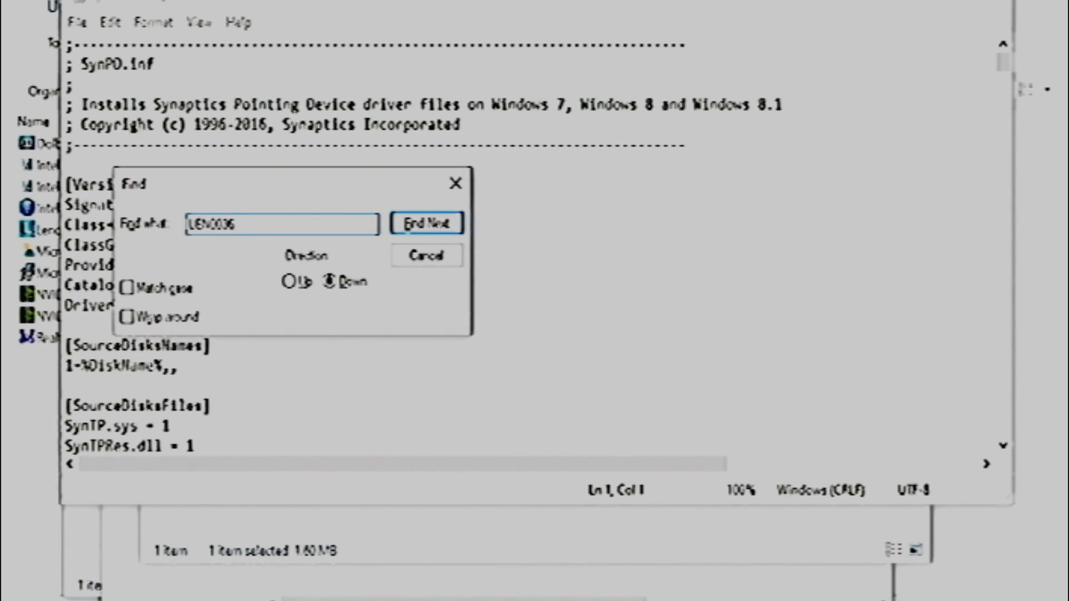
pyautogui.click(426, 223)
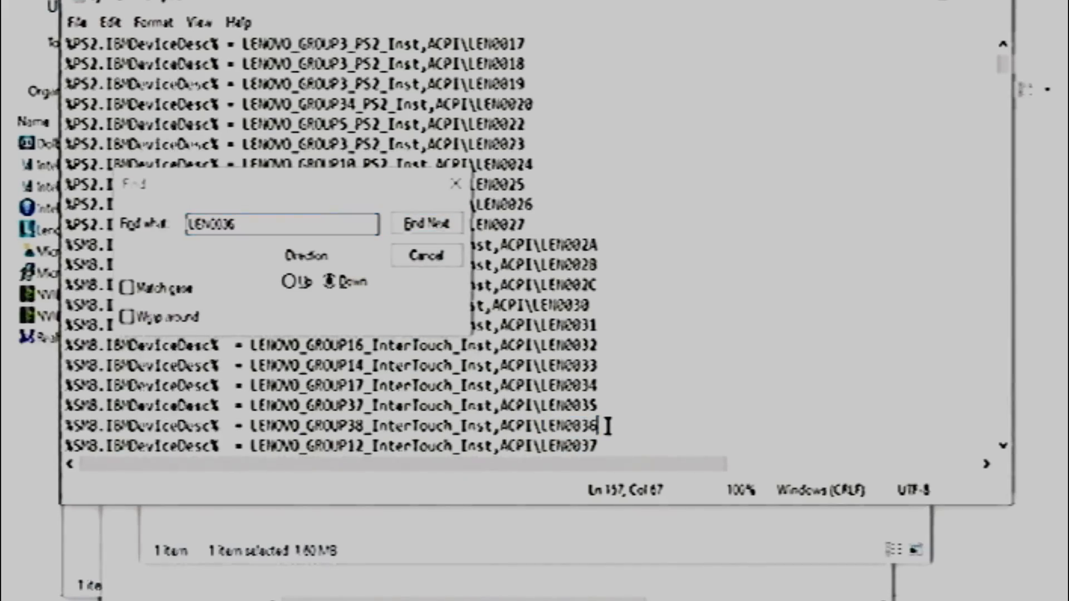
pyautogui.click(425, 222)
pyautogui.write('2008')
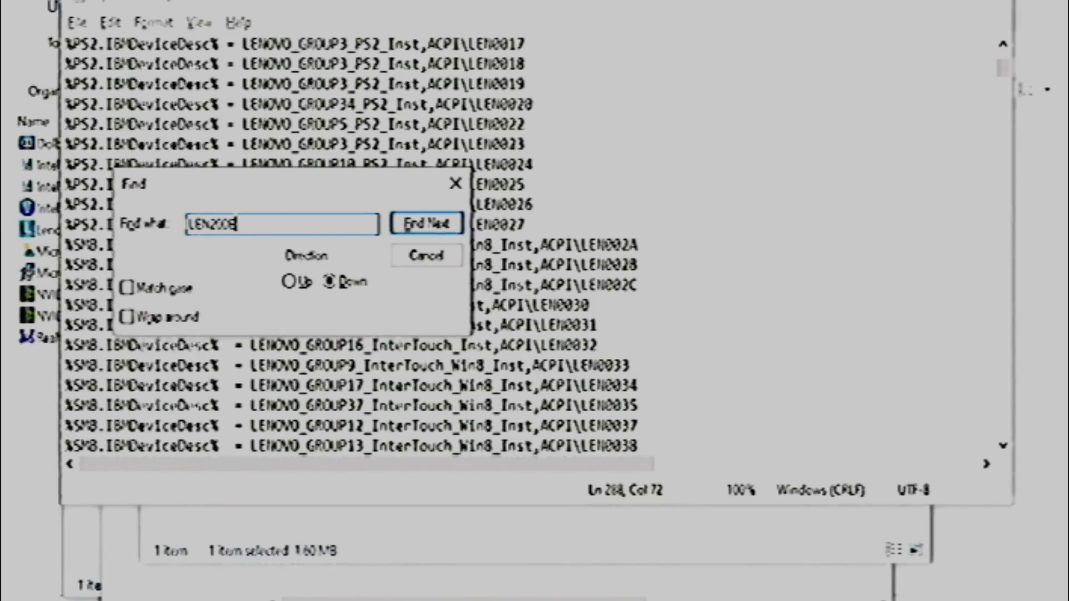
pyautogui.click(426, 223)
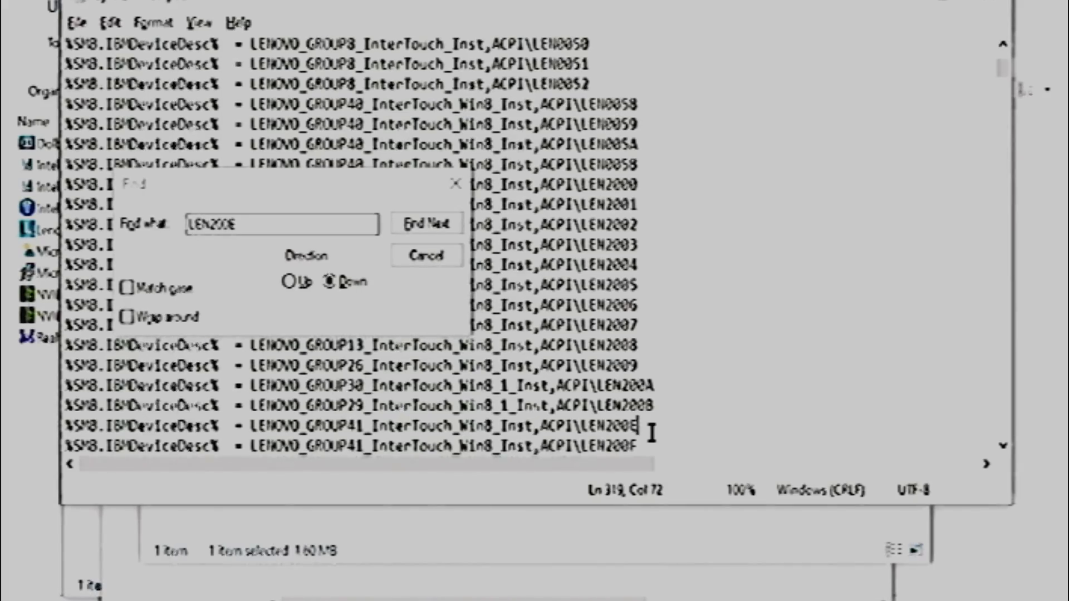
pyautogui.press('Backspace')
pyautogui.write('36')
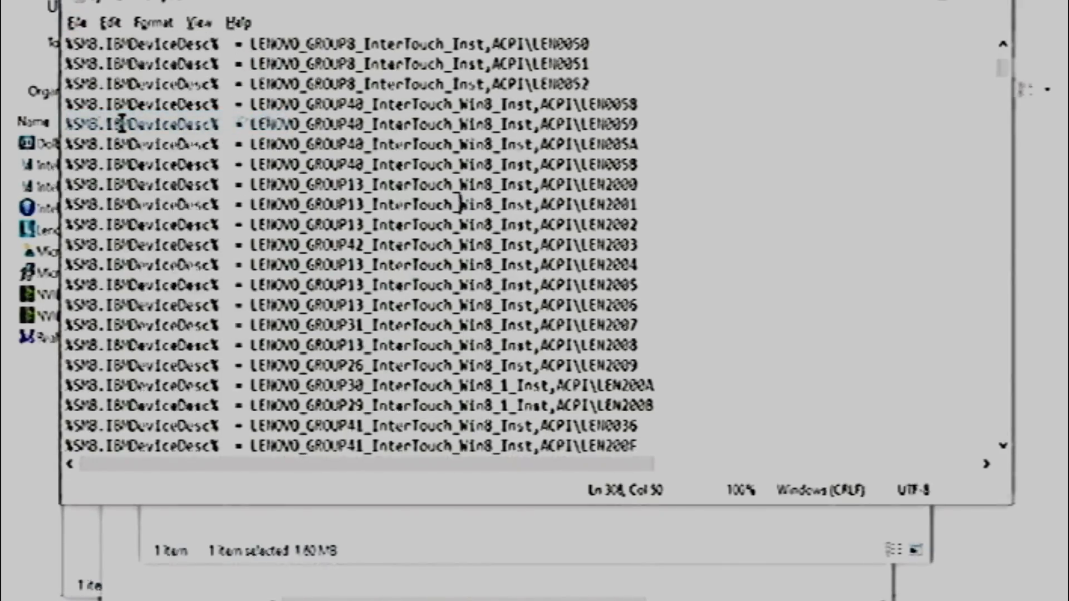
pyautogui.moveTo(892, 5)
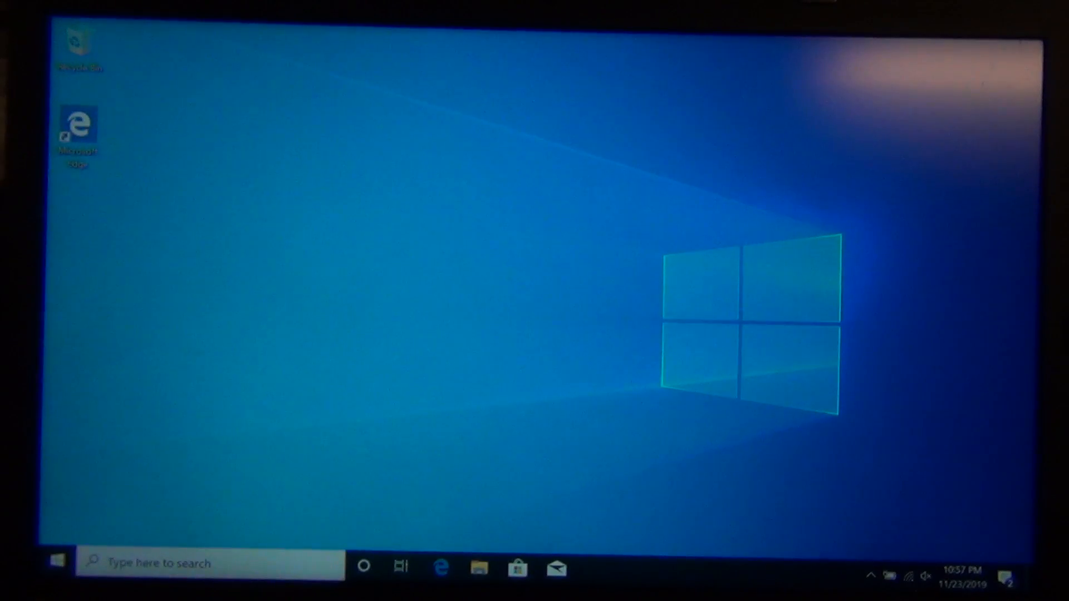
# Restart into advanced startup from Settings > Update & Security > Recovery.
pyautogui.click(56, 563)
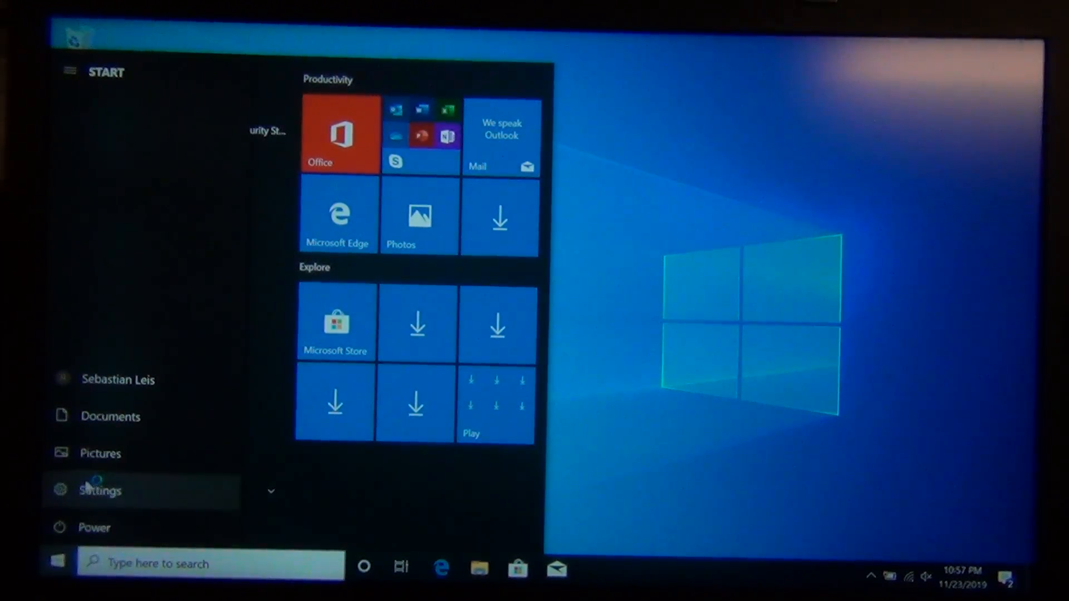
pyautogui.click(99, 489)
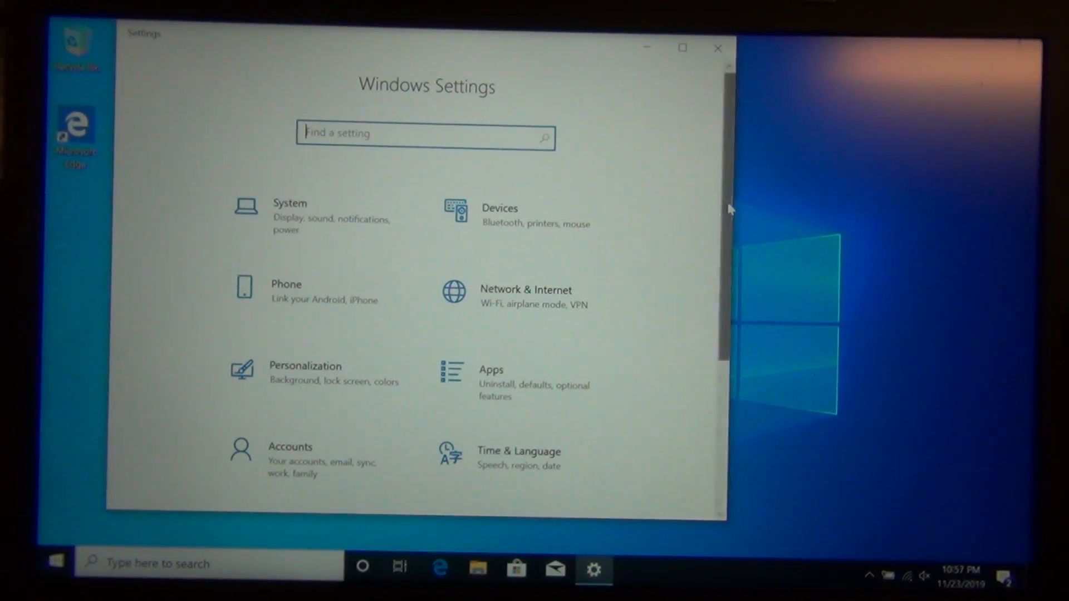
pyautogui.scroll(-3)
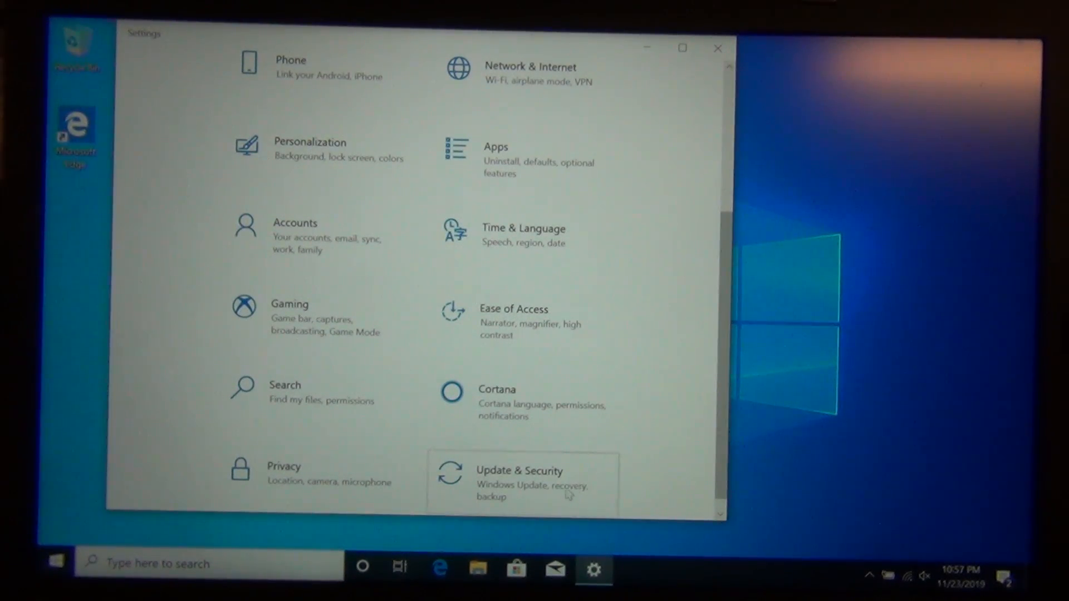
pyautogui.click(523, 481)
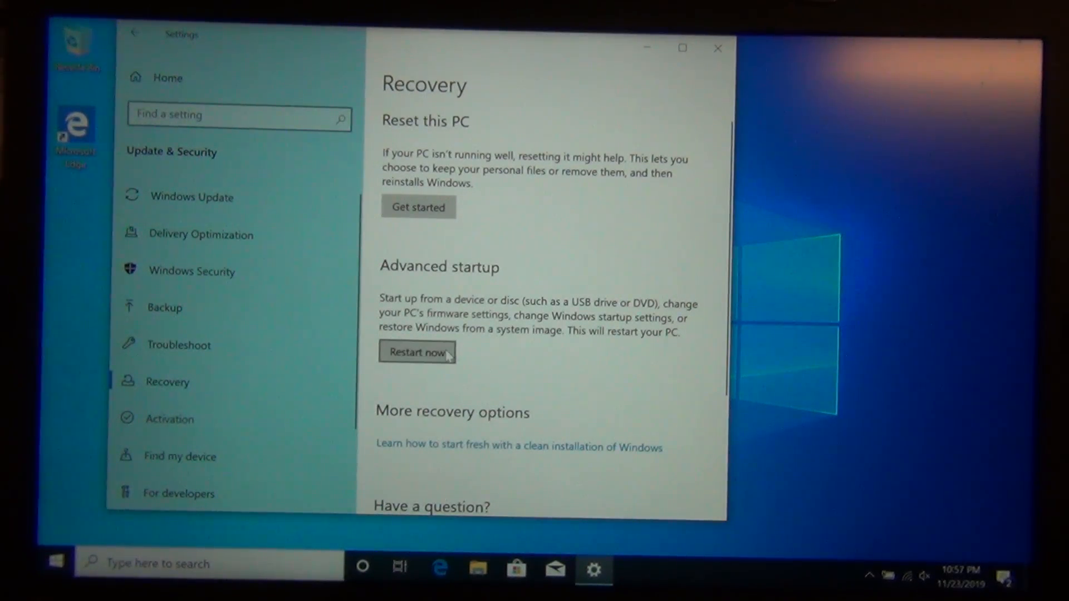
pyautogui.click(416, 352)
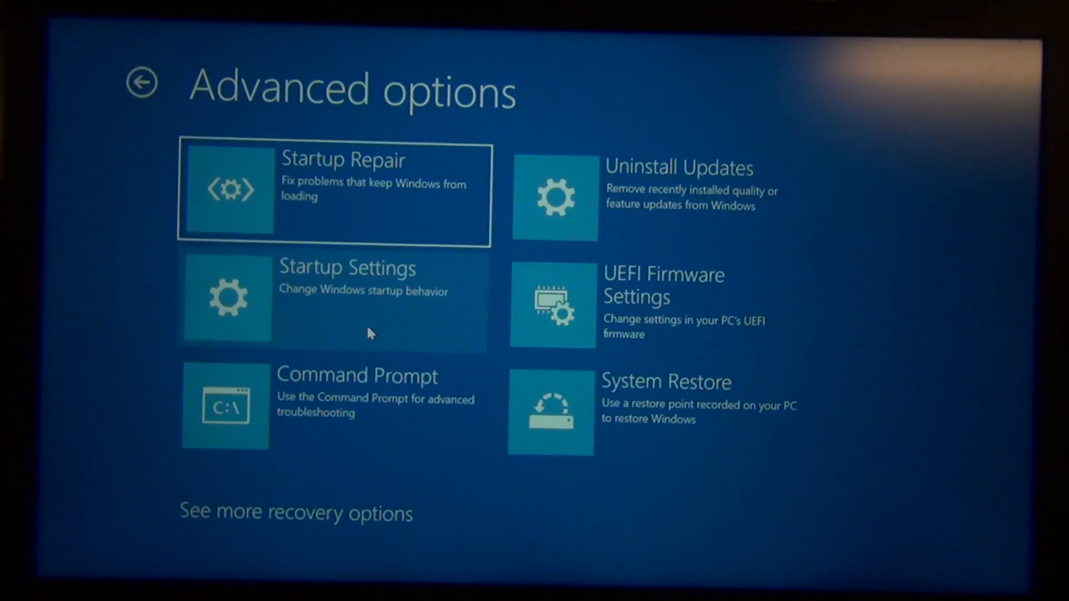
# Choose Startup Settings to disable driver signature enforcement on reboot.
pyautogui.click(344, 296)
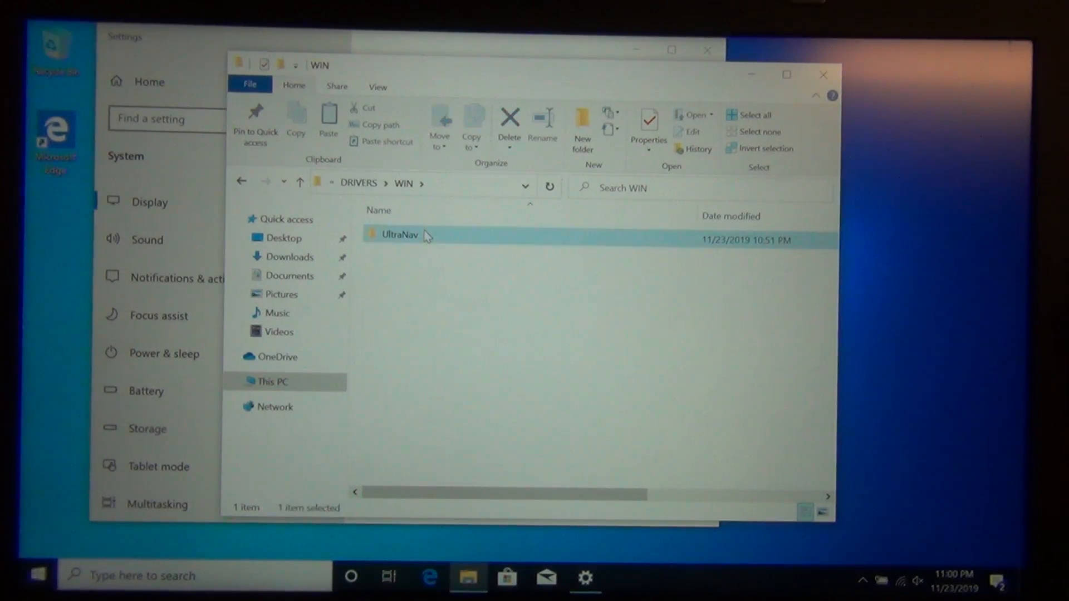
# Launch Setup.exe from the UltraNav folder to install the edited driver.
pyautogui.doubleClick(399, 235)
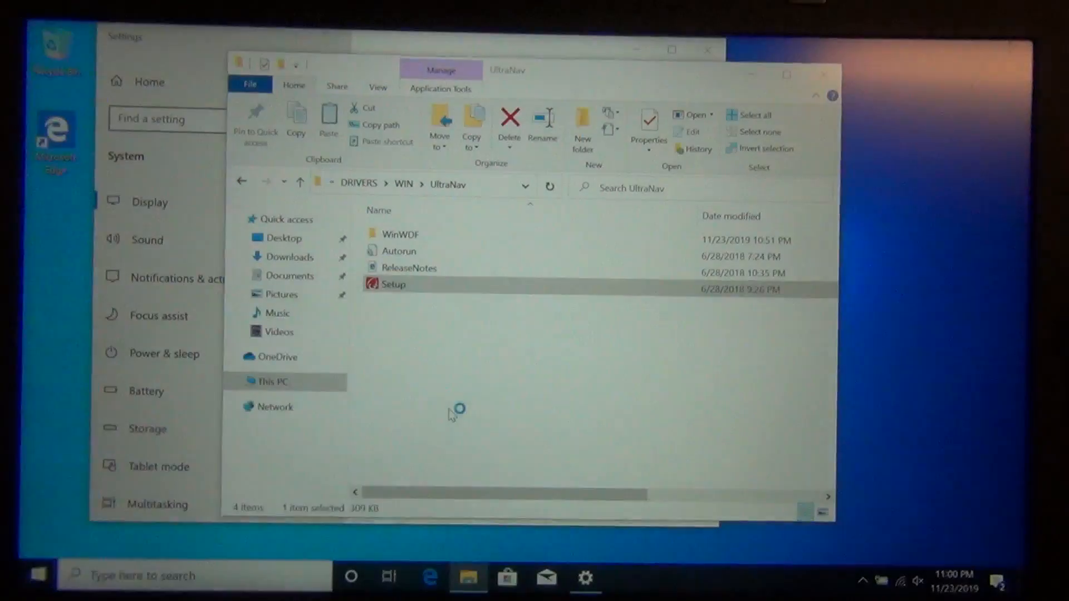
pyautogui.doubleClick(393, 285)
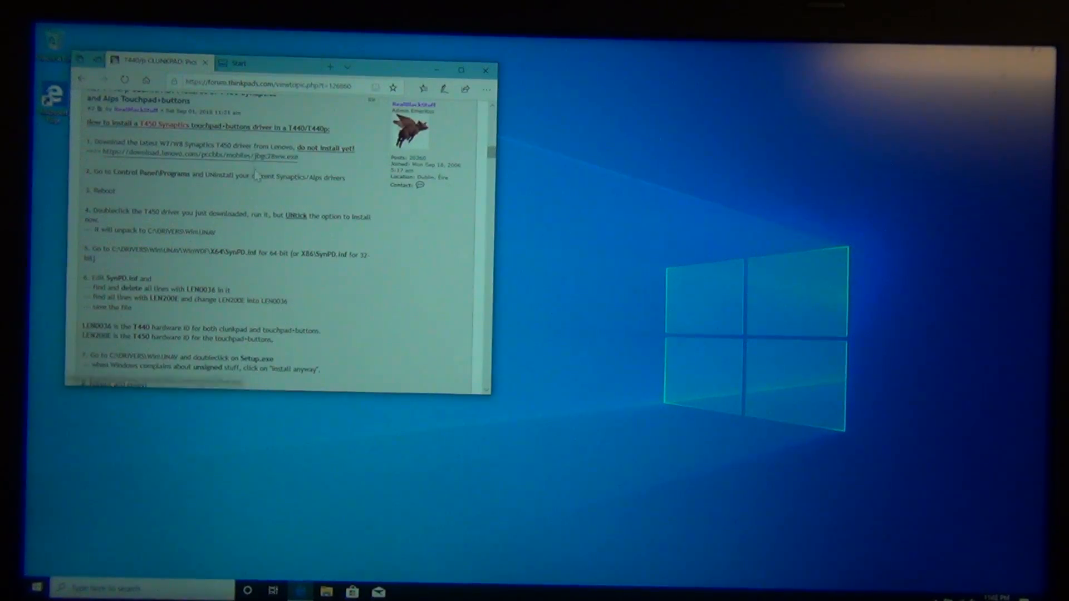
# Scroll through the ThinkPads forum thread covering the Synaptics and Alps steps.
pyautogui.scroll(-3)
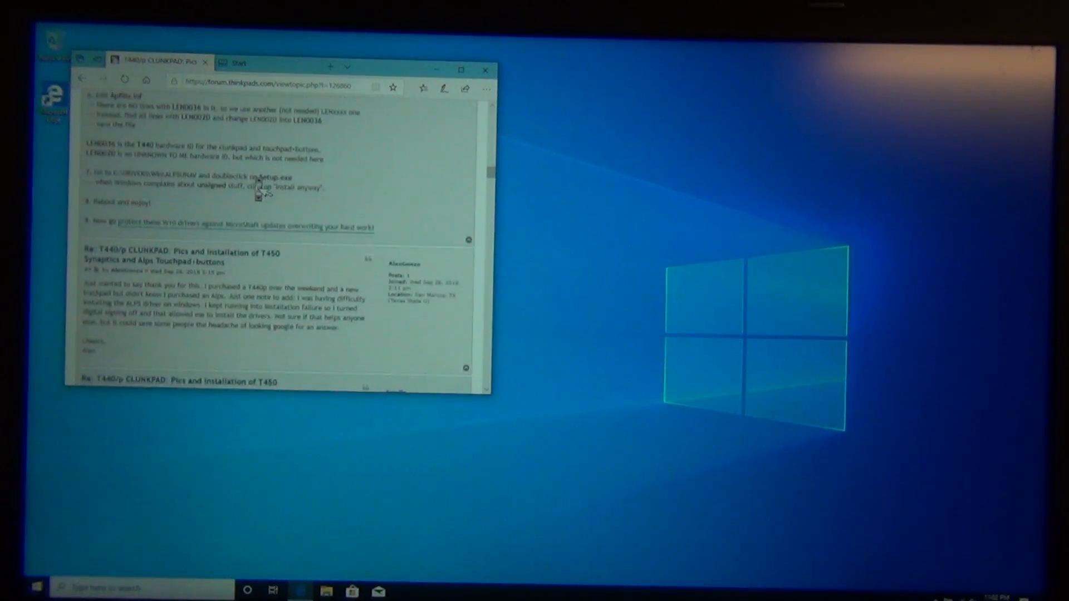
pyautogui.scroll(-3)
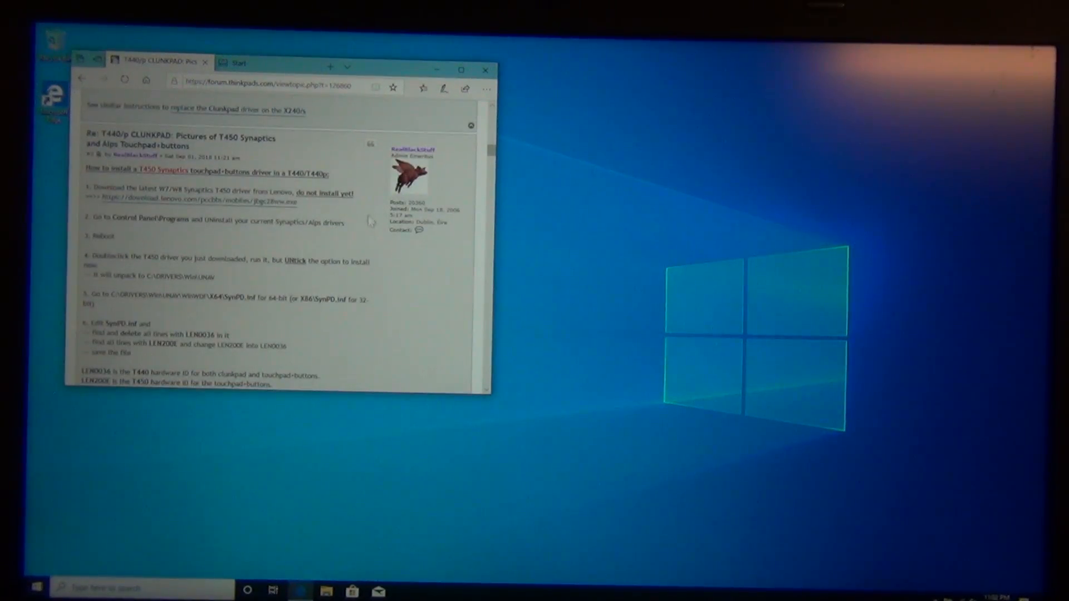
pyautogui.click(484, 71)
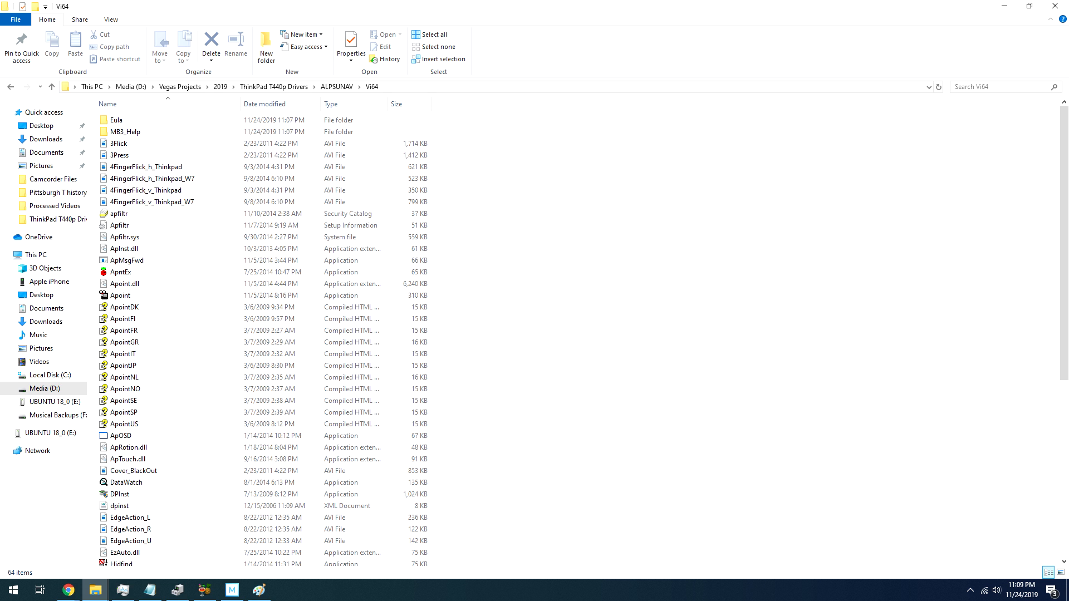
# Open Apfiltr.inf and locate its first LEN002D entry with Find.
pyautogui.doubleClick(117, 225)
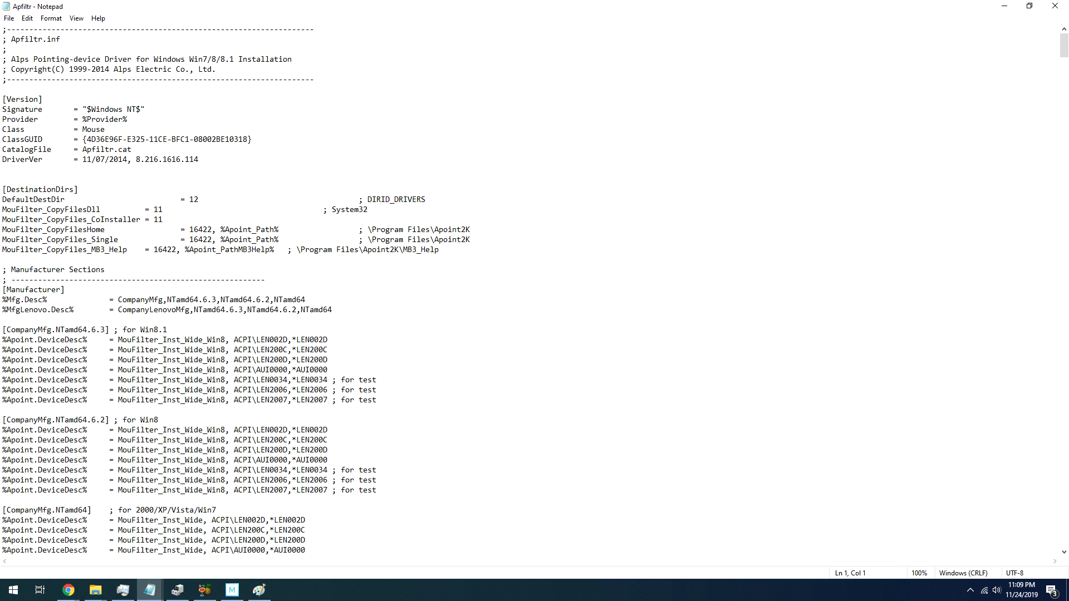
pyautogui.click(202, 118)
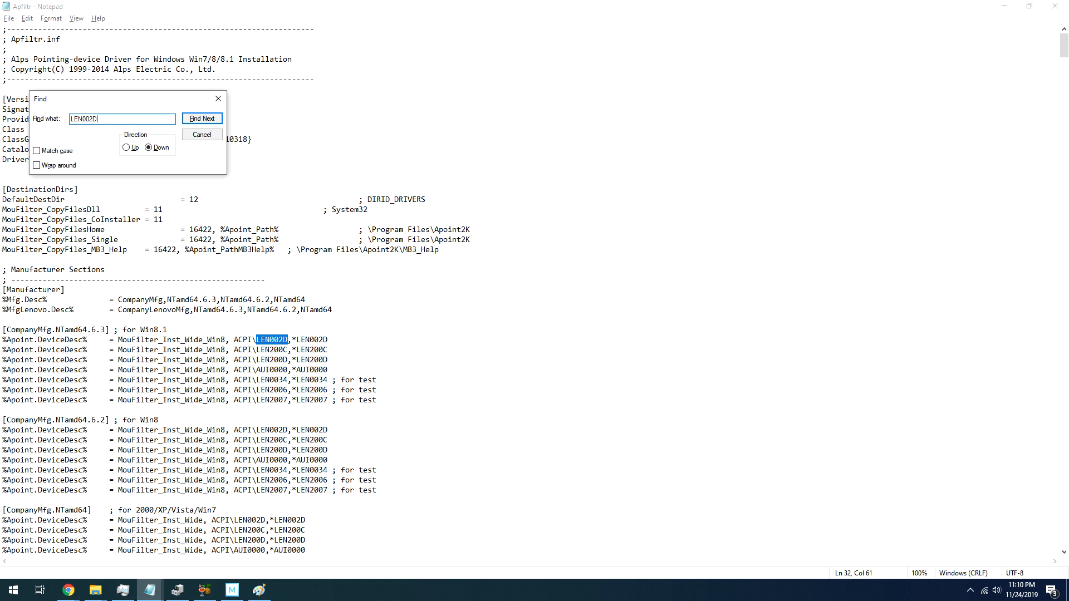